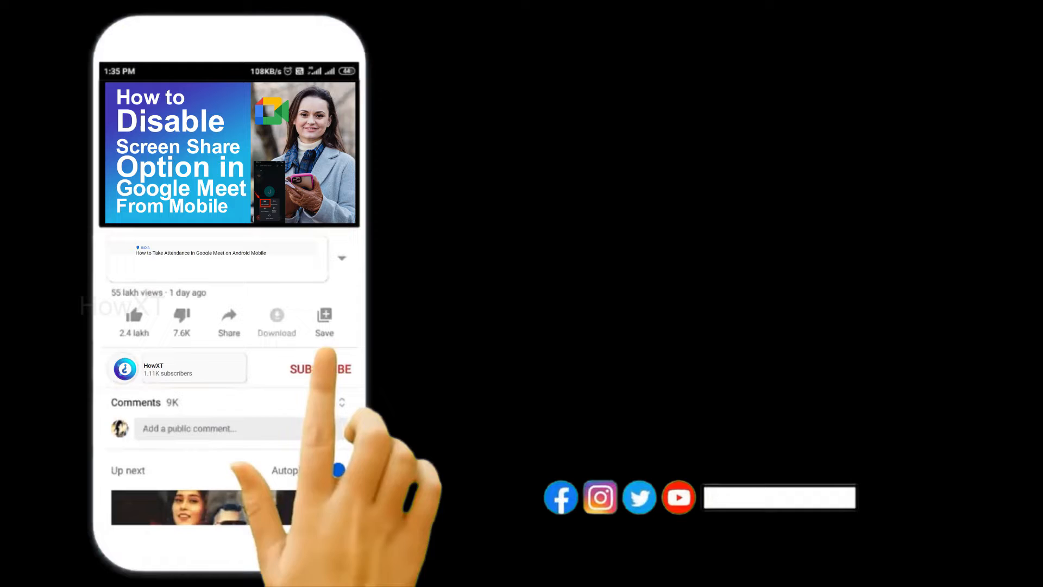
Search Windows for 'registry Editor' and launch Registry Editor from the best match.
left_click(321, 368)
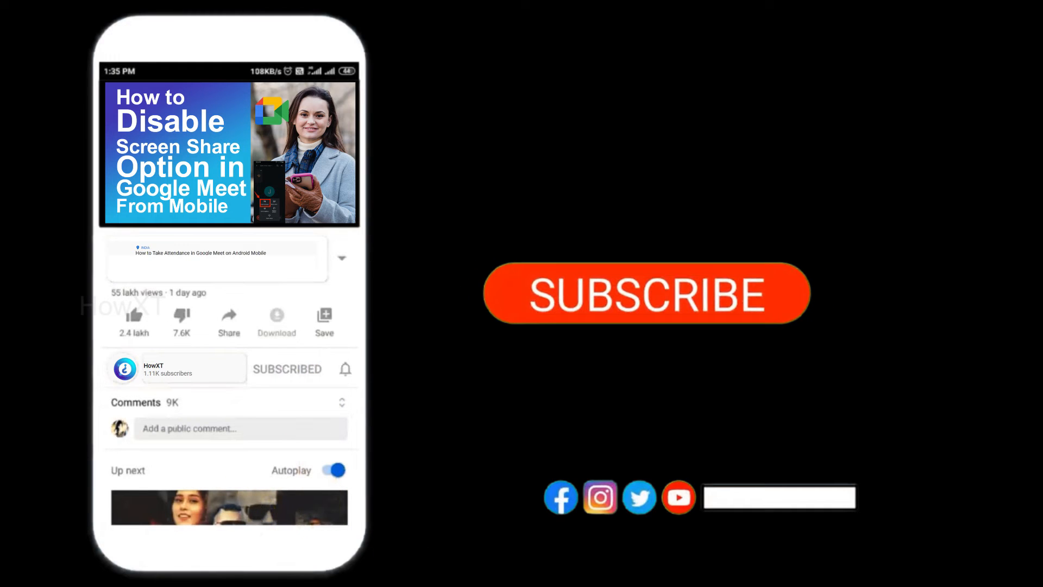
left_click(345, 368)
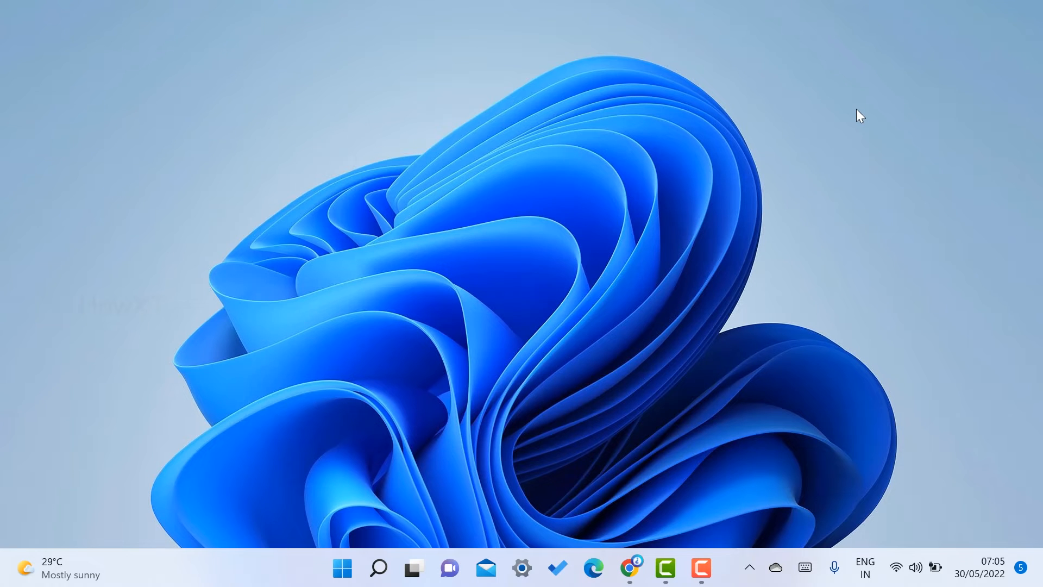
left_click(341, 567)
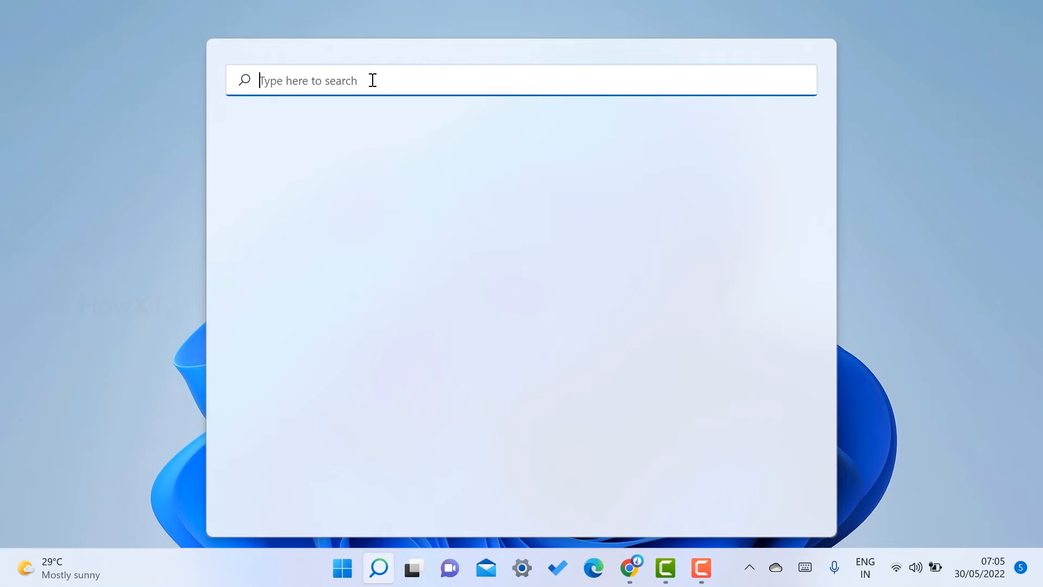
type("registry Editor")
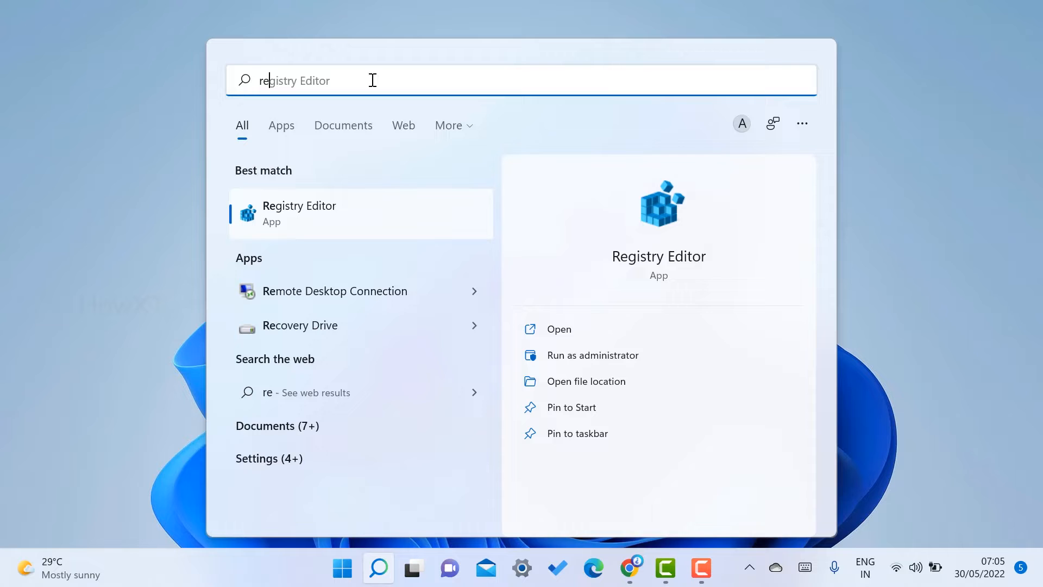
mouse_move(309, 228)
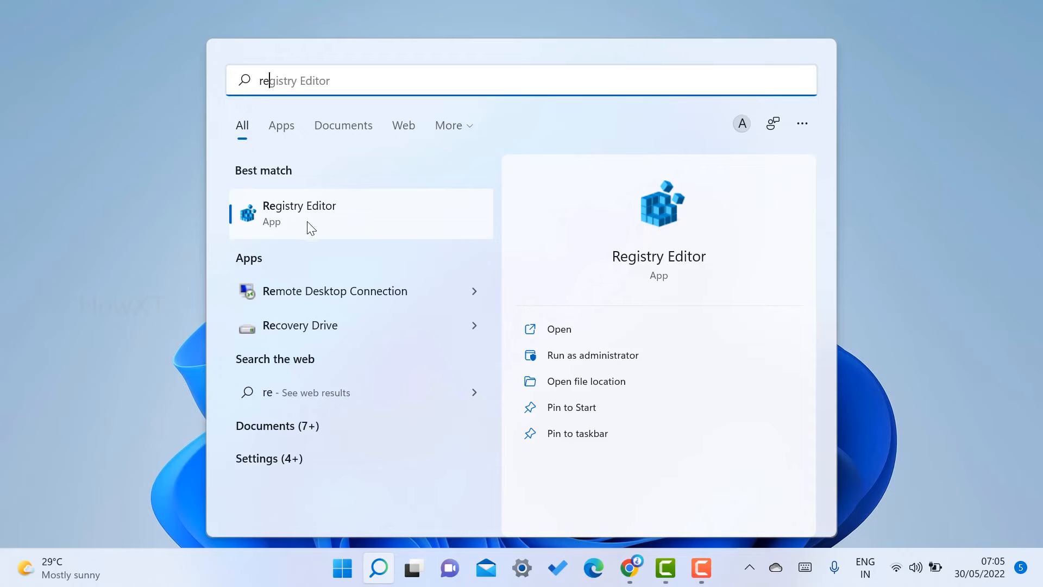
left_click(299, 213)
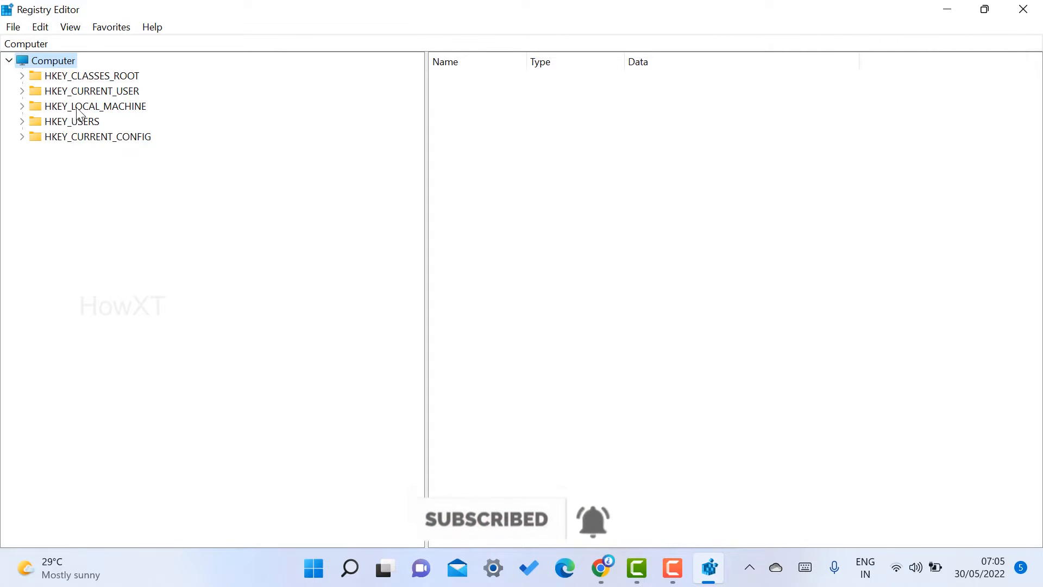
Expand HKEY_LOCAL_MACHINE, SYSTEM and CurrentControlSet to list the Services keys.
left_click(95, 106)
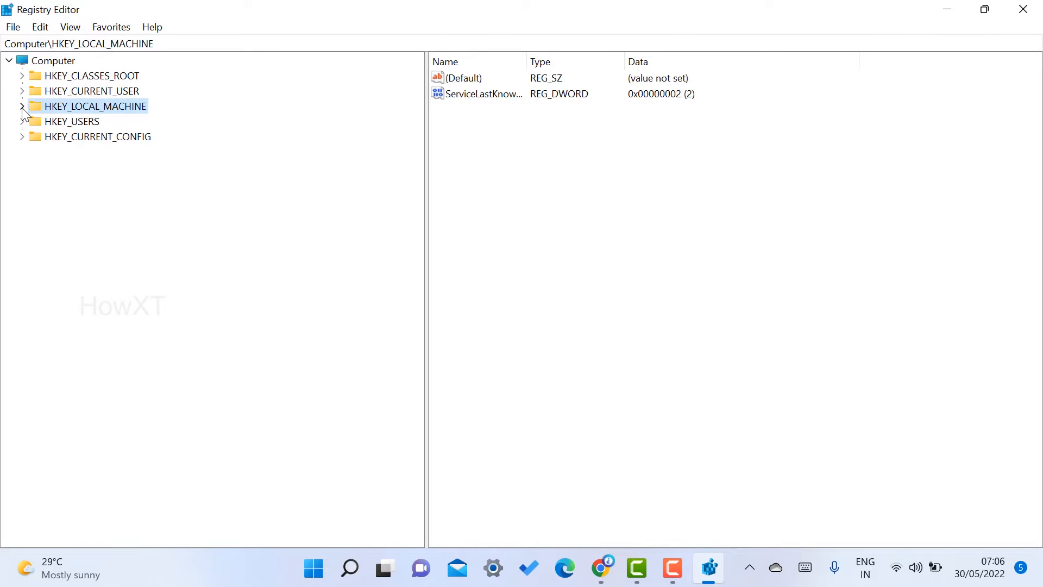
left_click(22, 106)
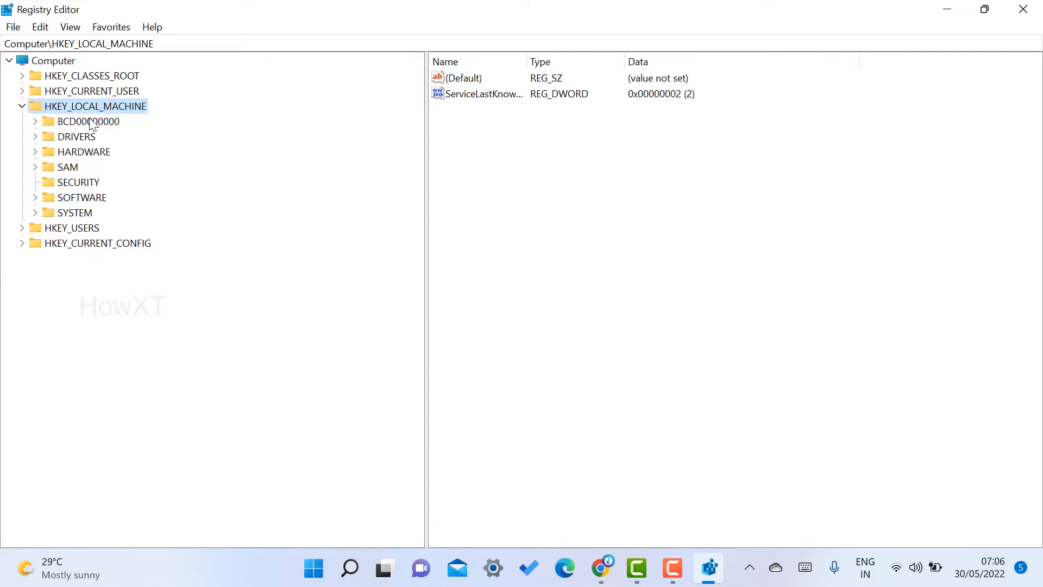
mouse_move(28, 226)
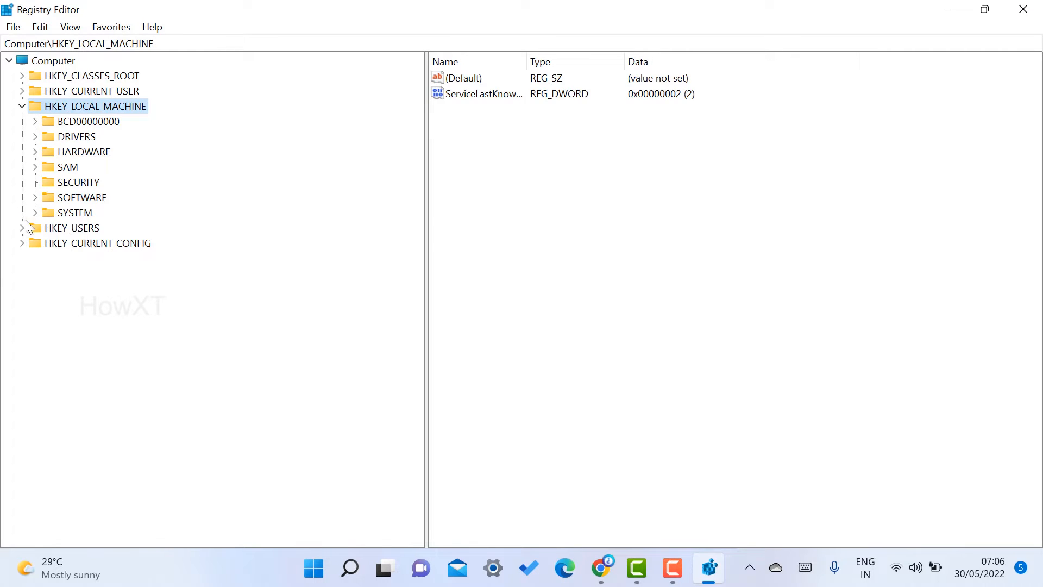
left_click(35, 212)
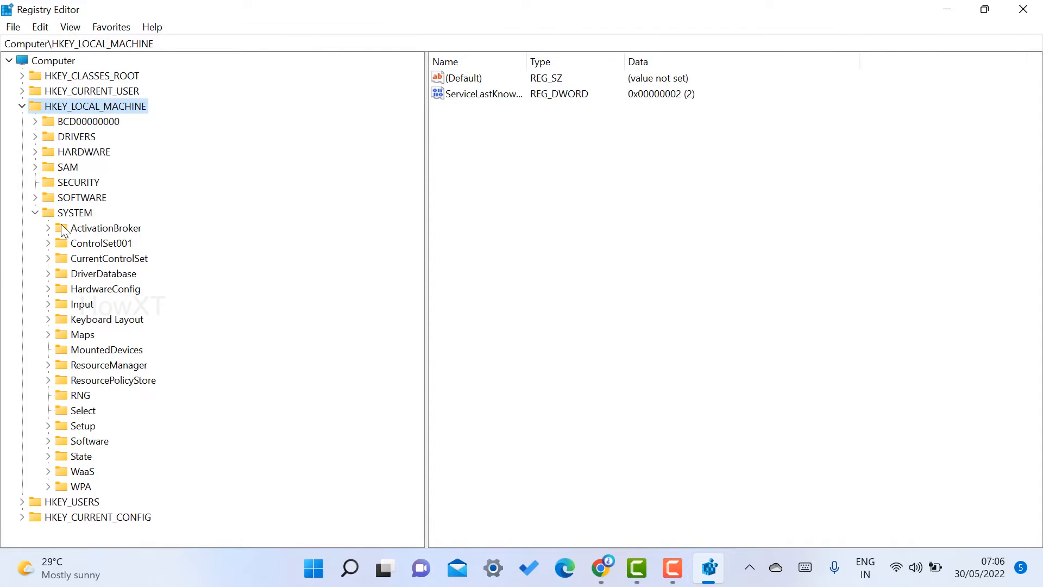
mouse_move(56, 267)
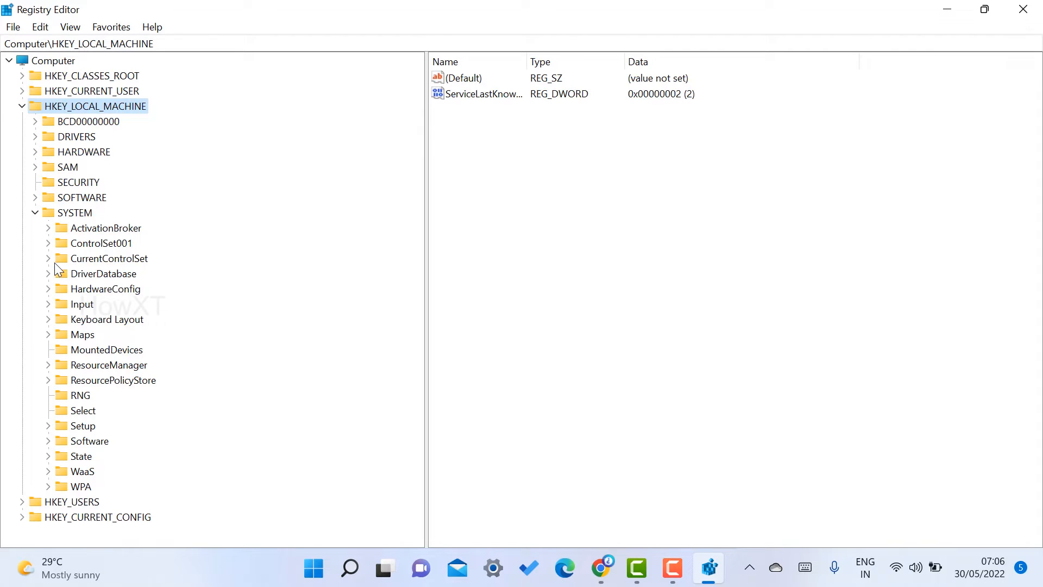
left_click(48, 258)
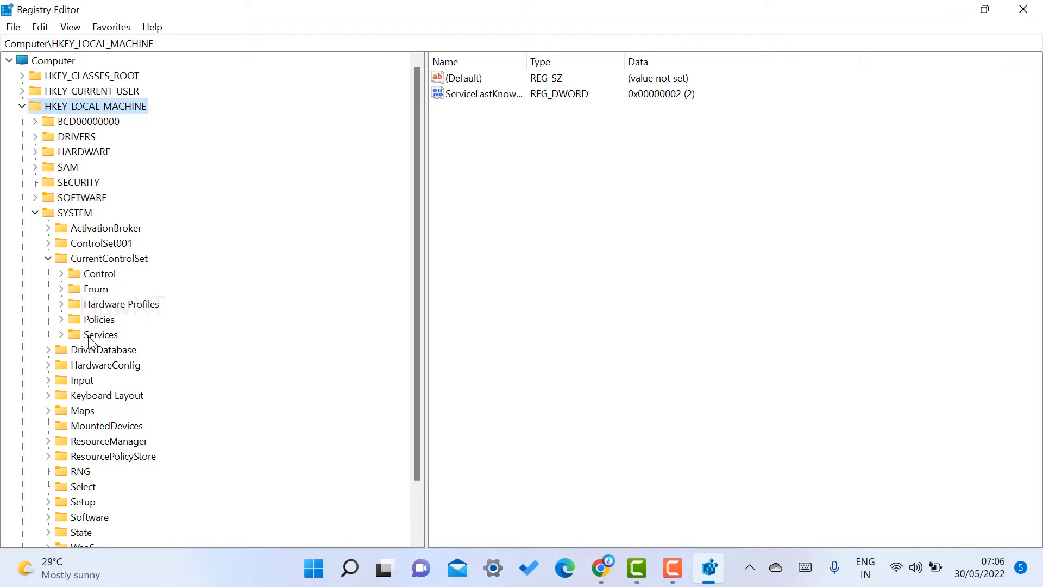
mouse_move(63, 346)
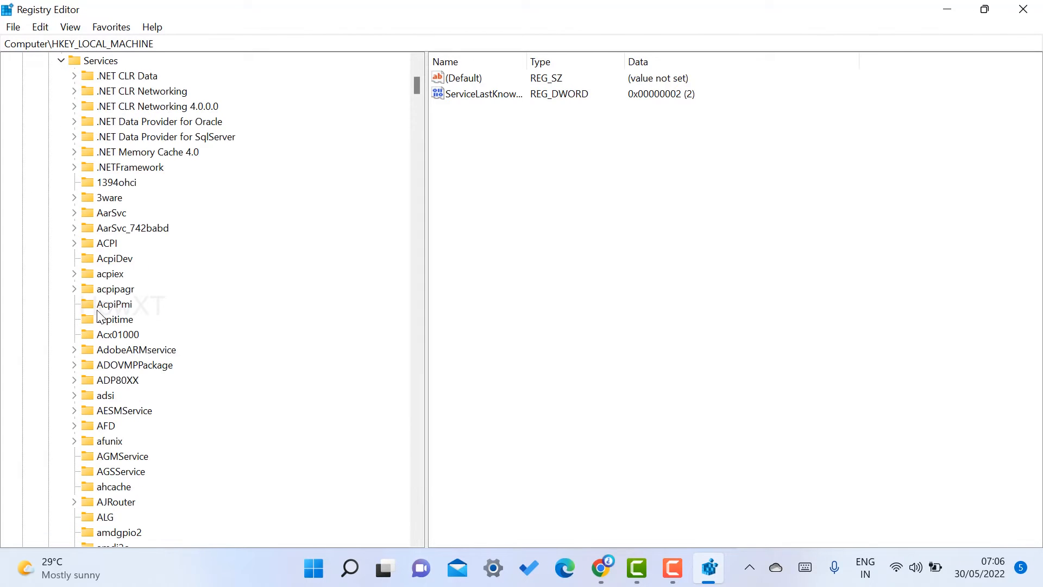
mouse_move(156, 126)
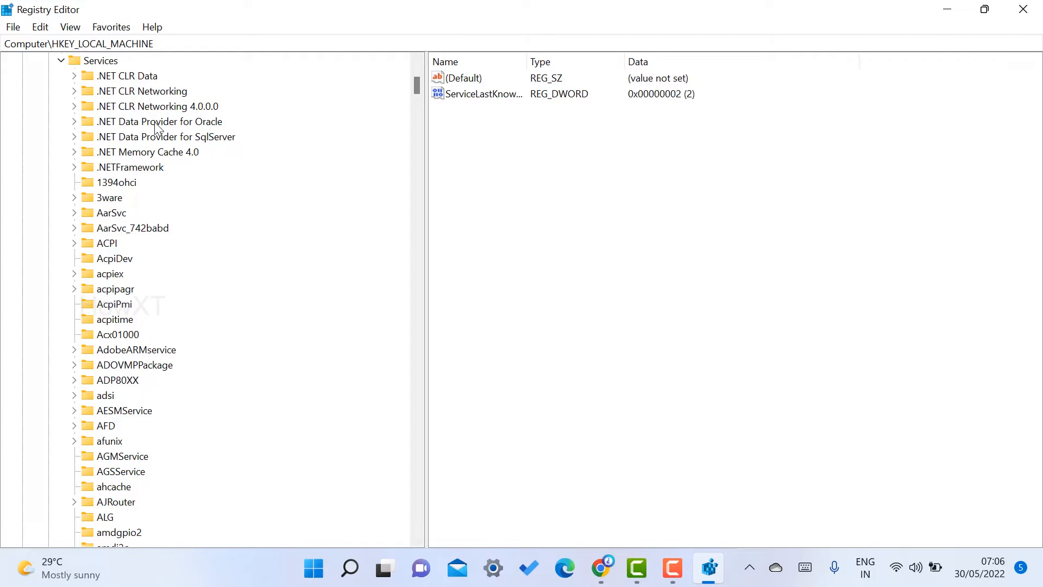
left_click(126, 75)
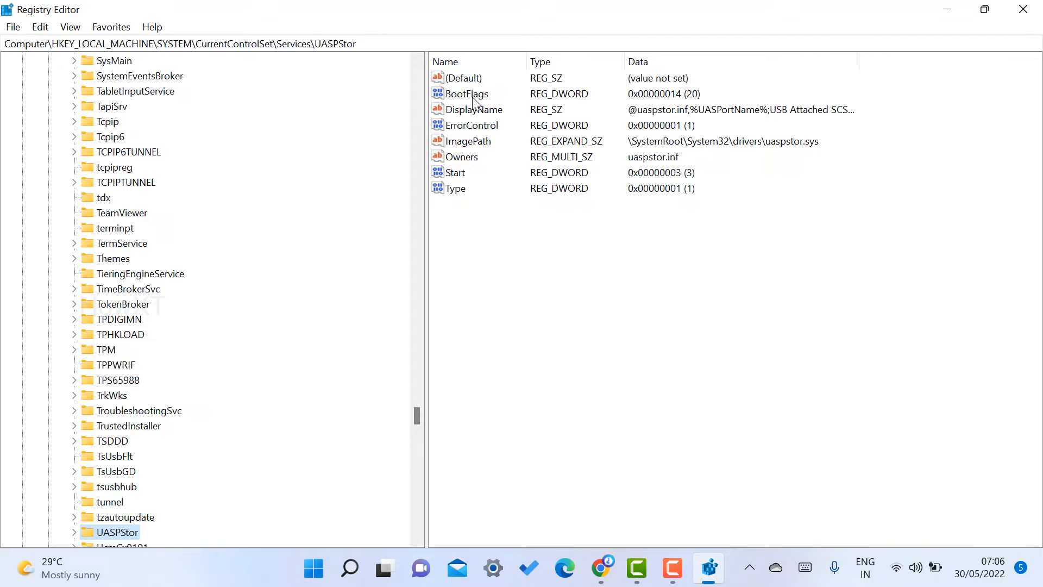
mouse_move(476, 151)
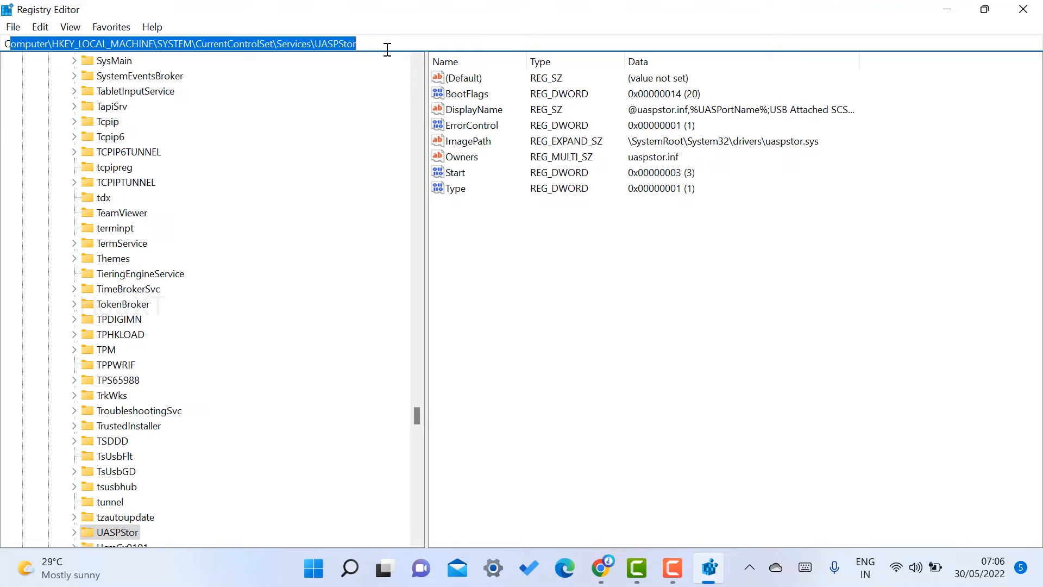
mouse_move(259, 49)
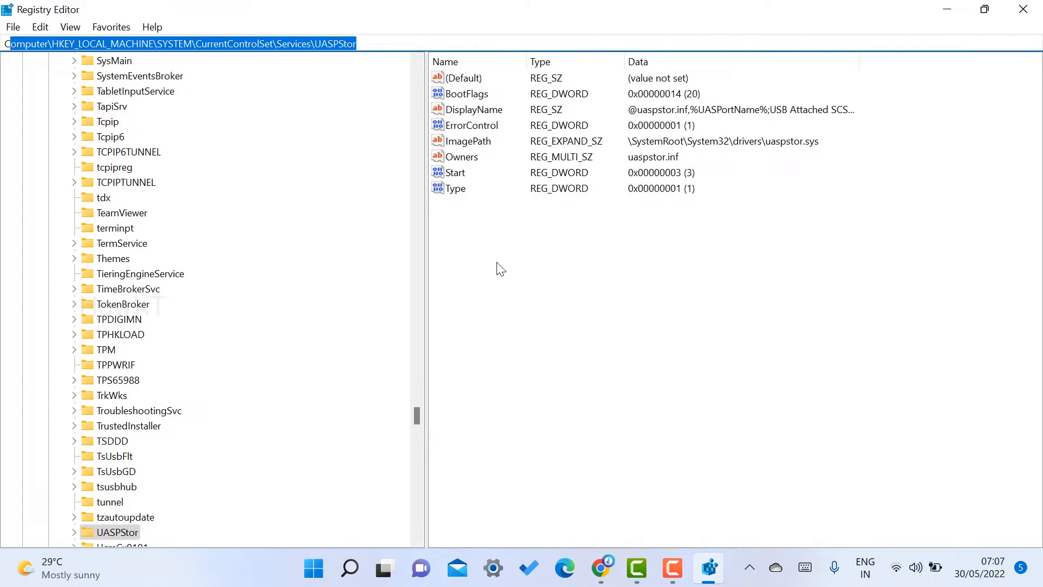
Select the UASPStor service key and view its values, Start reading 3.
left_click(463, 78)
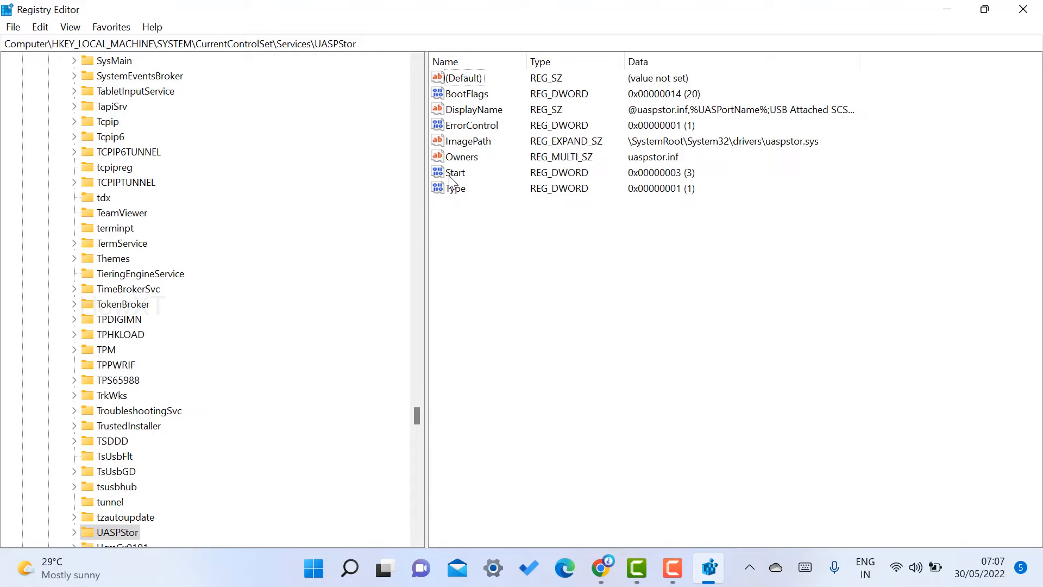
Modify UASPStor's Start value from 3 to 4 to disable USB storage.
right_click(455, 172)
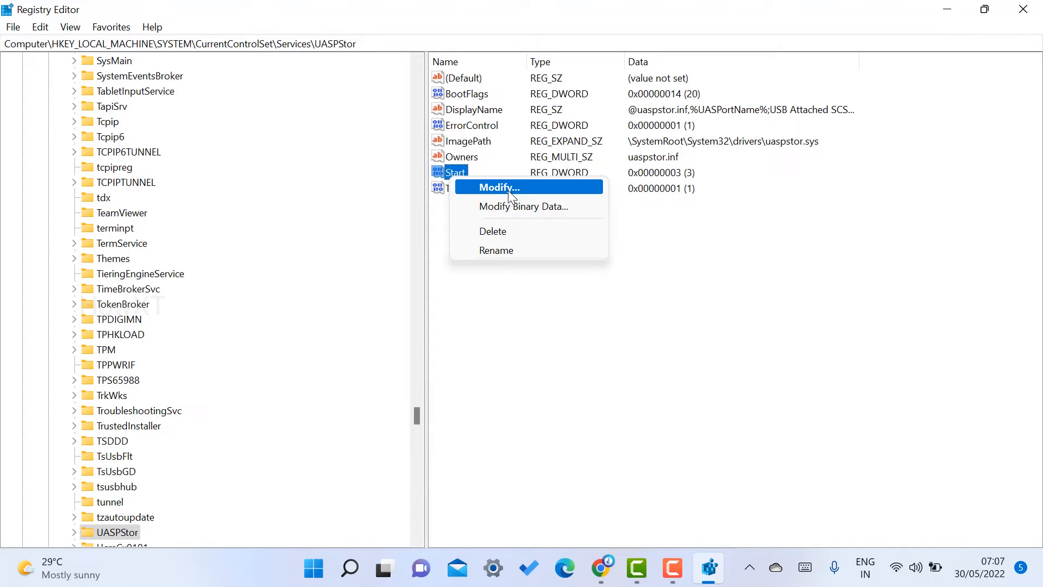
left_click(498, 186)
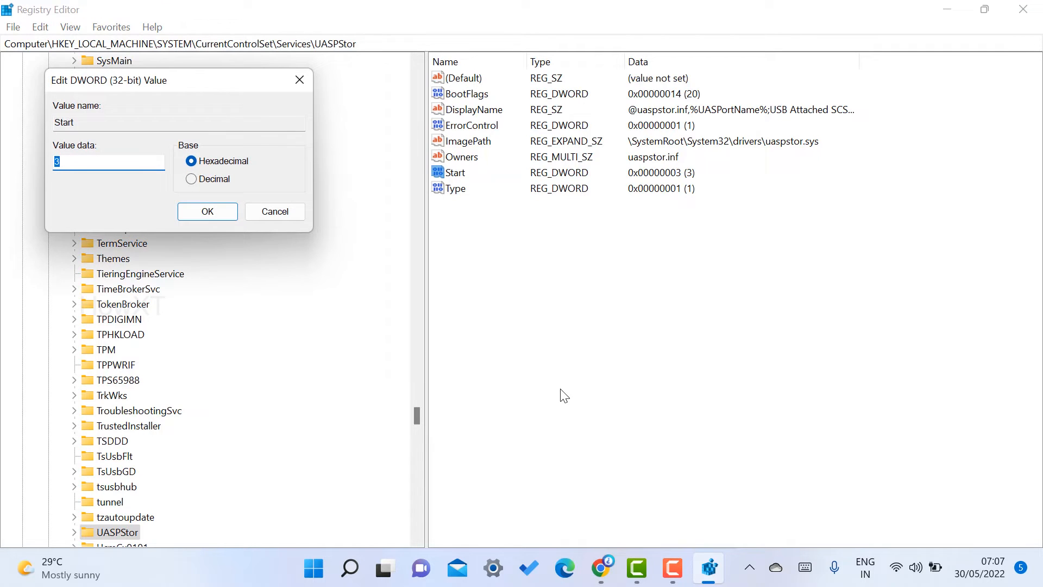
left_click(83, 161)
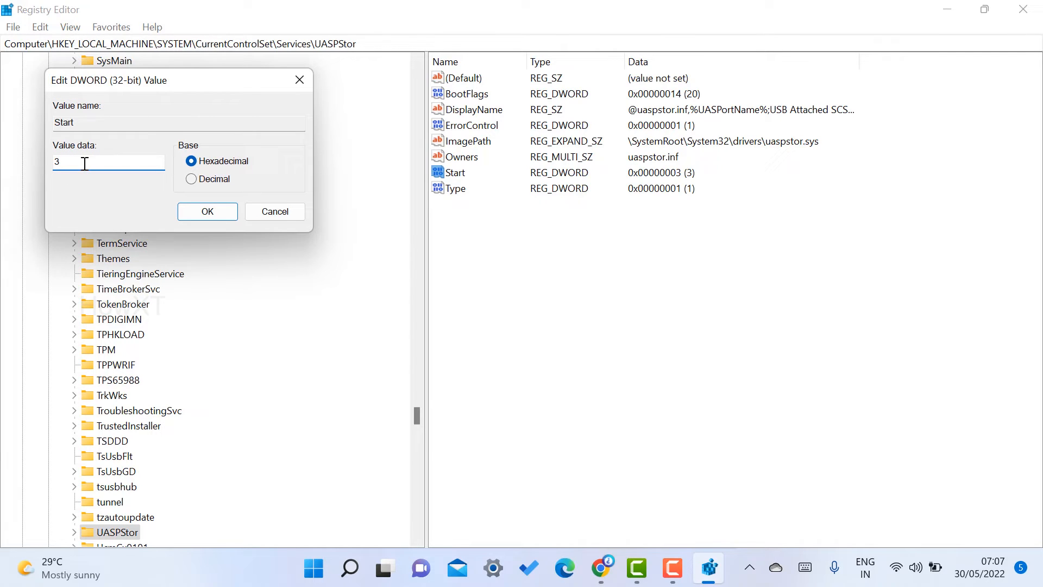
double_click(57, 162)
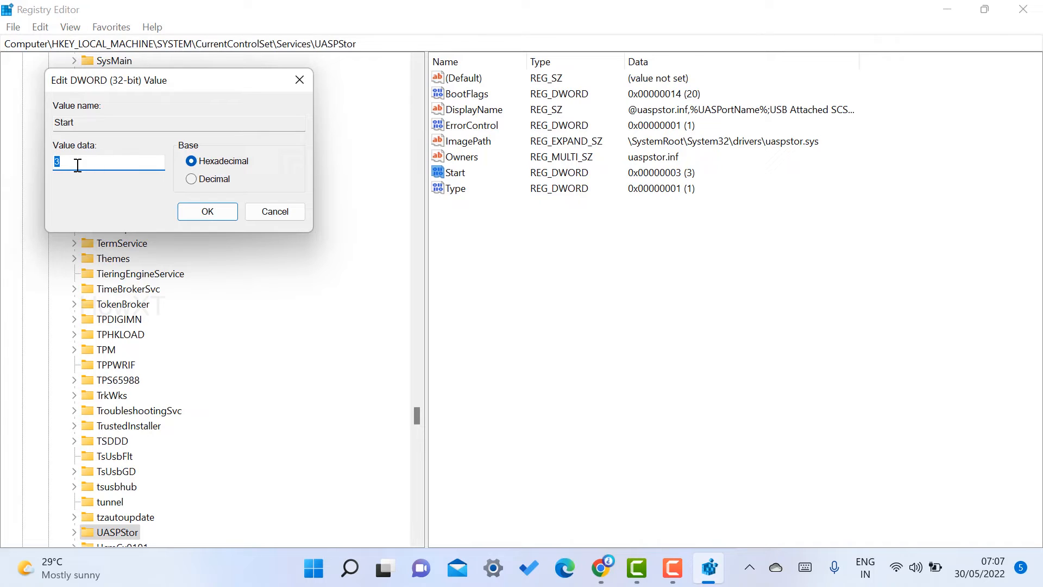
type("4")
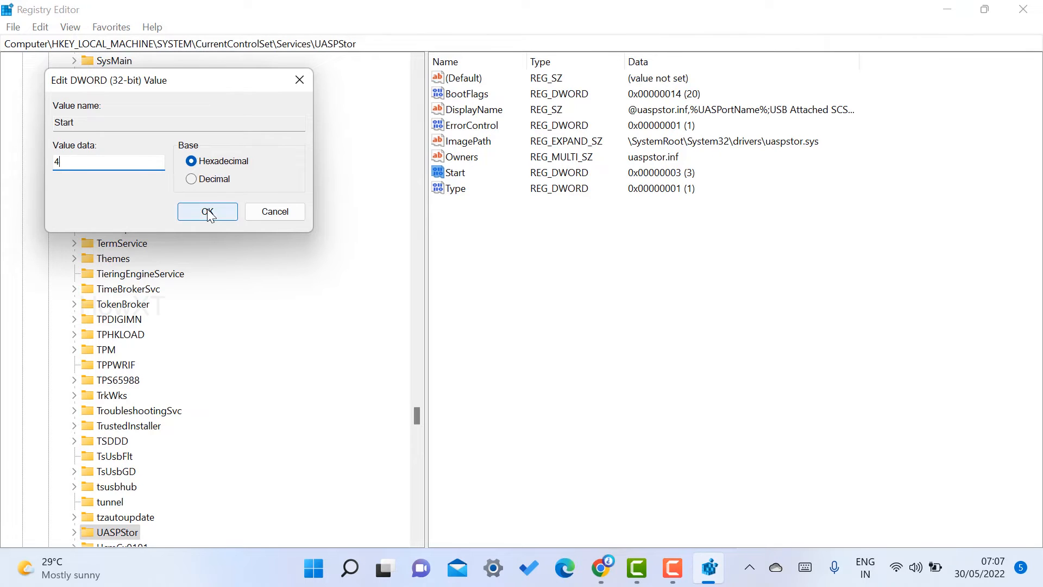
left_click(207, 212)
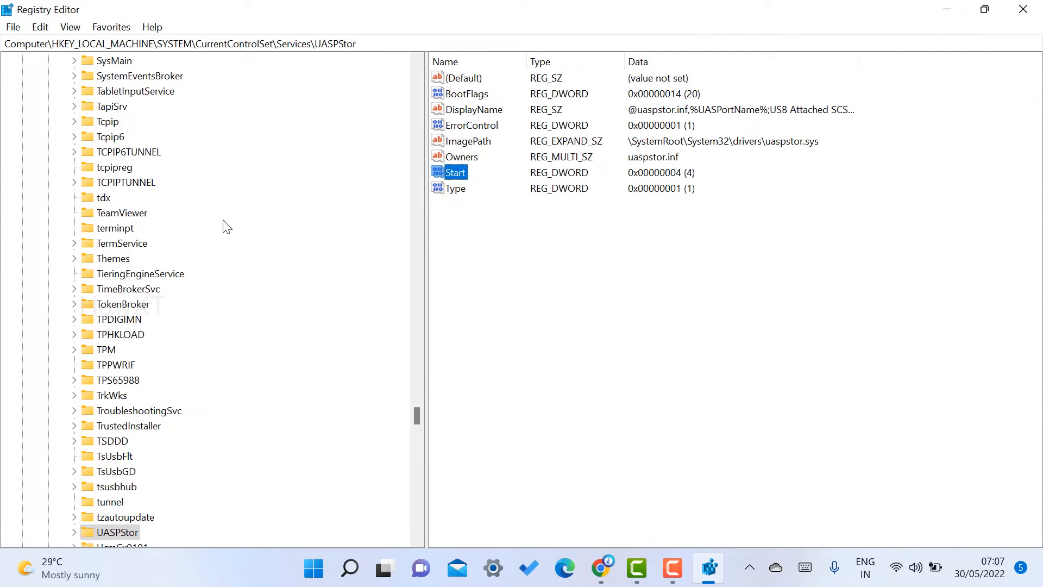
mouse_move(684, 279)
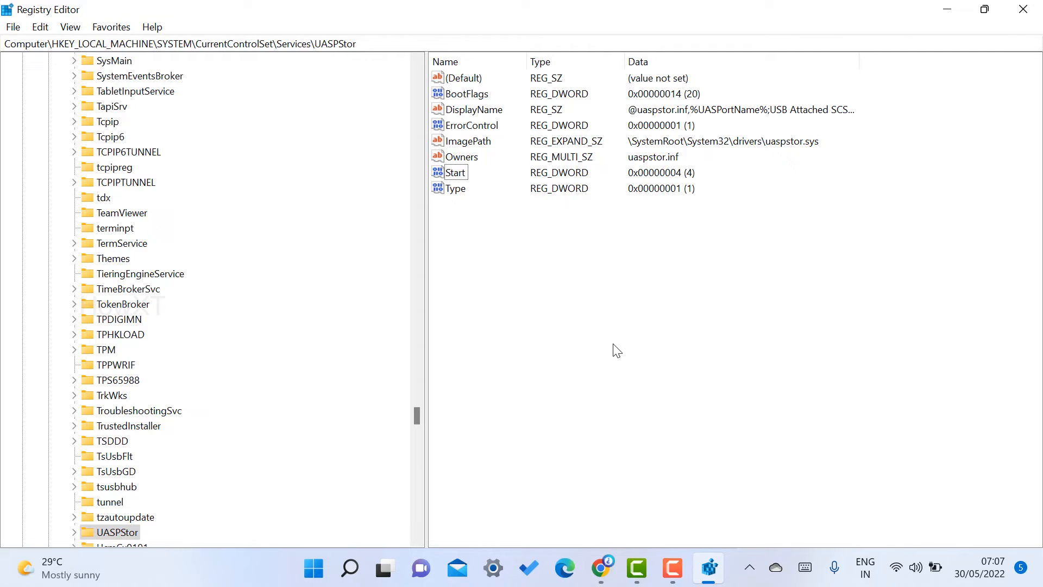
mouse_move(580, 373)
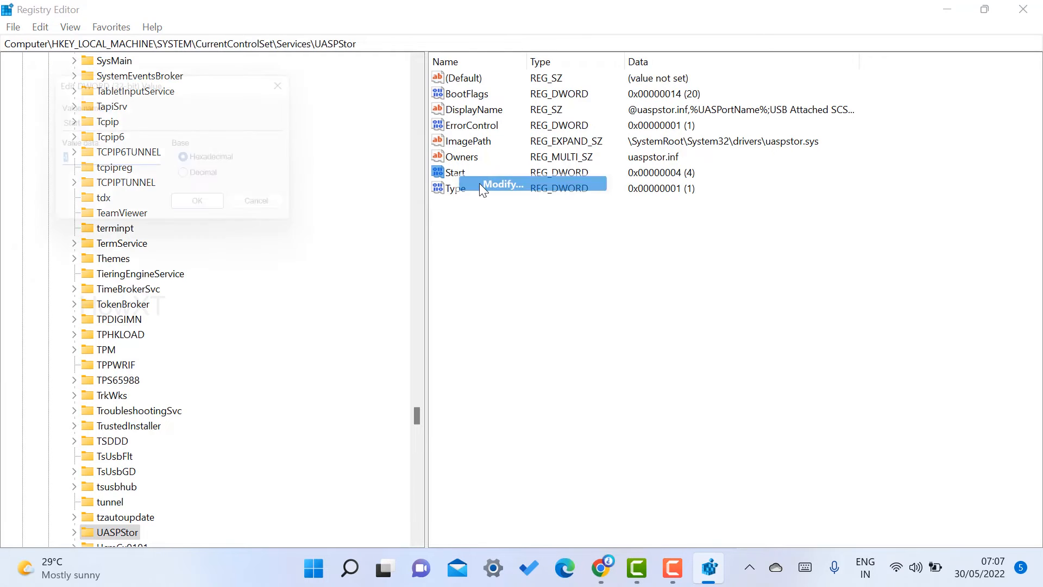
Modify UASPStor's Start value back to 3 to re-enable USB storage.
left_click(502, 183)
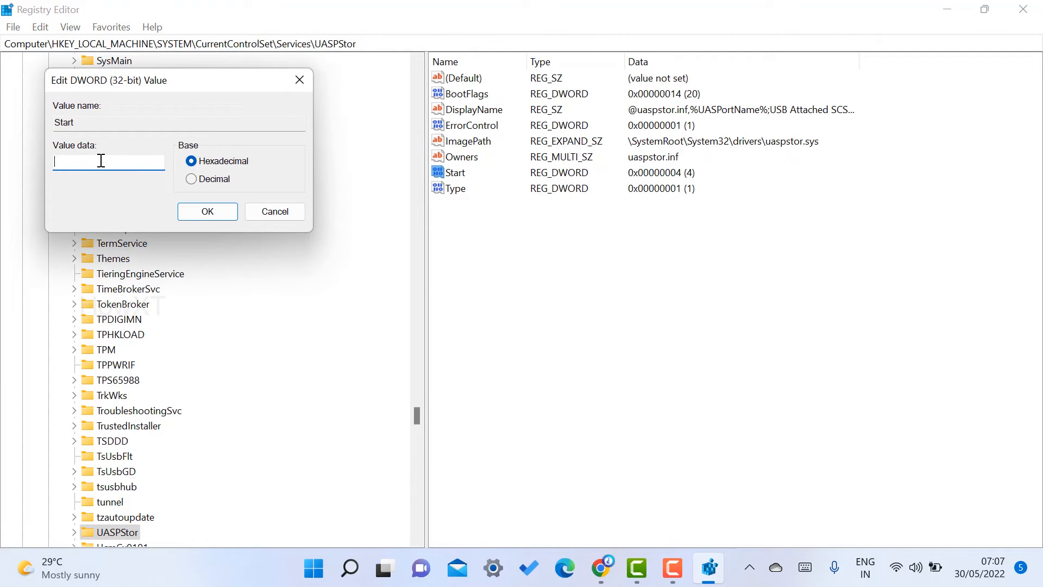
left_click(207, 211)
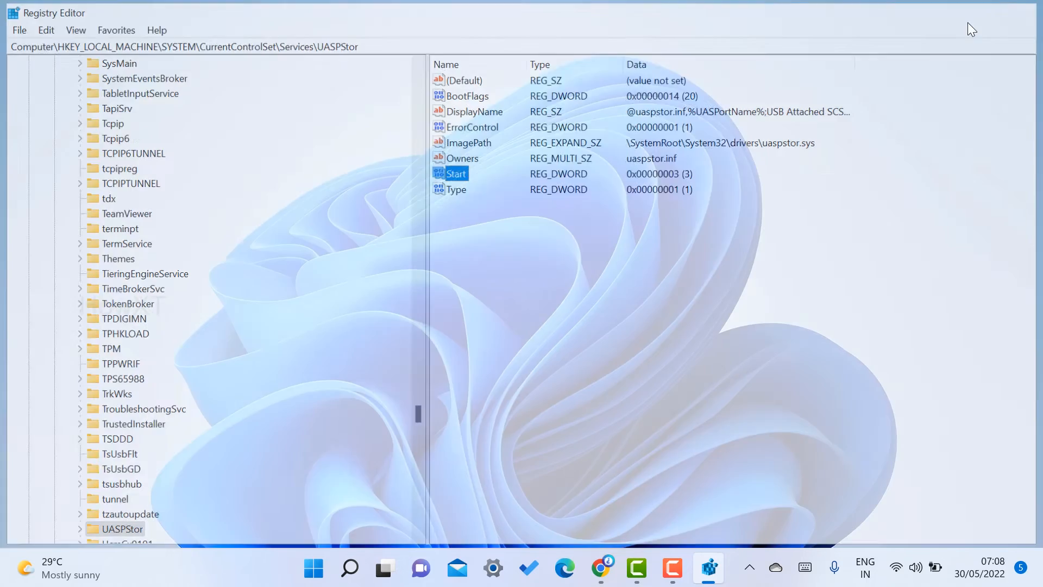
Search the Start menu for 'compmgmt' to find Computer Management.
left_click(312, 567)
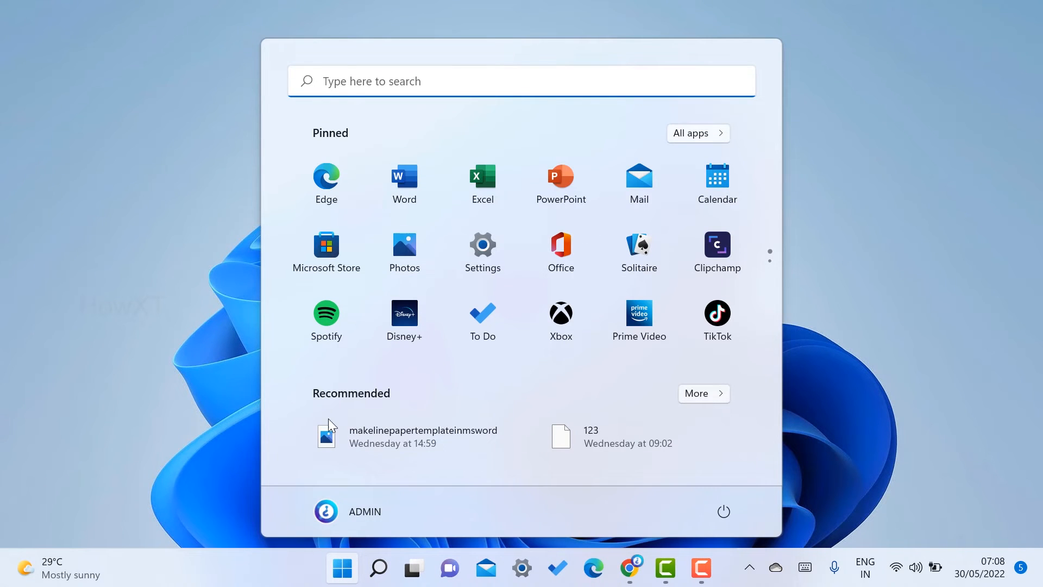
type("compm")
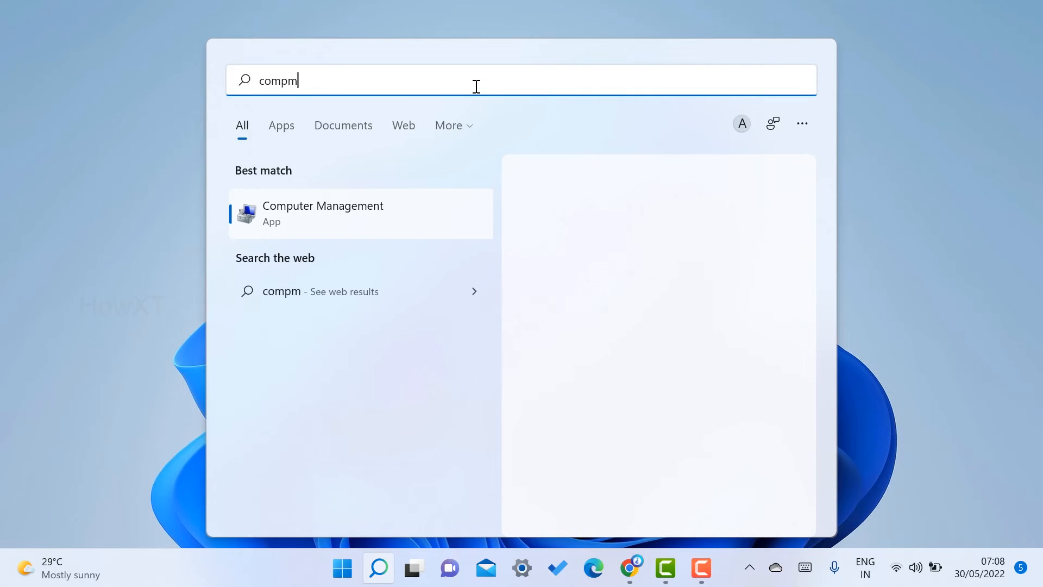
type("gm")
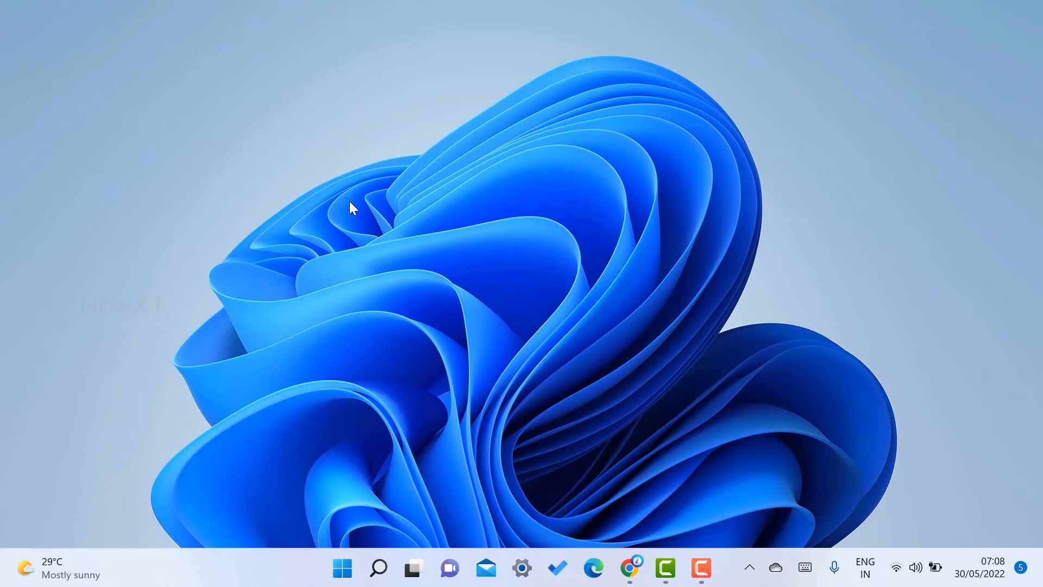
left_click(707, 567)
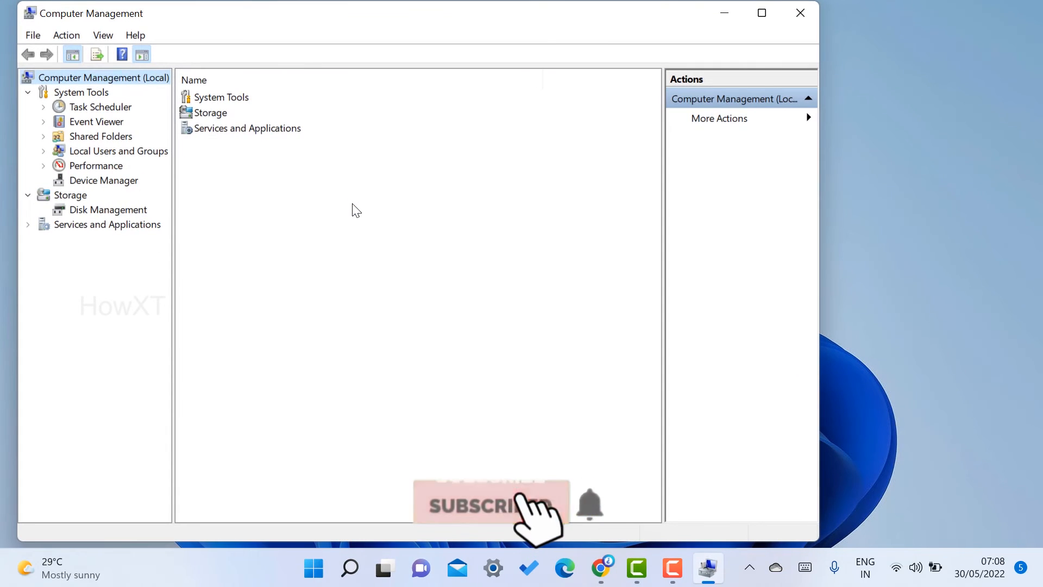
left_click(104, 180)
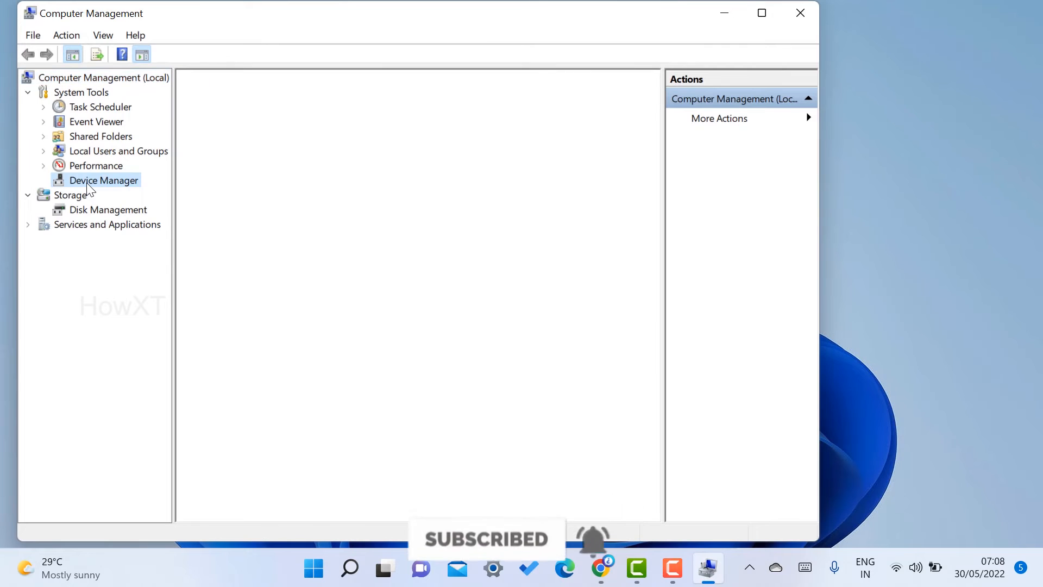
left_click(104, 180)
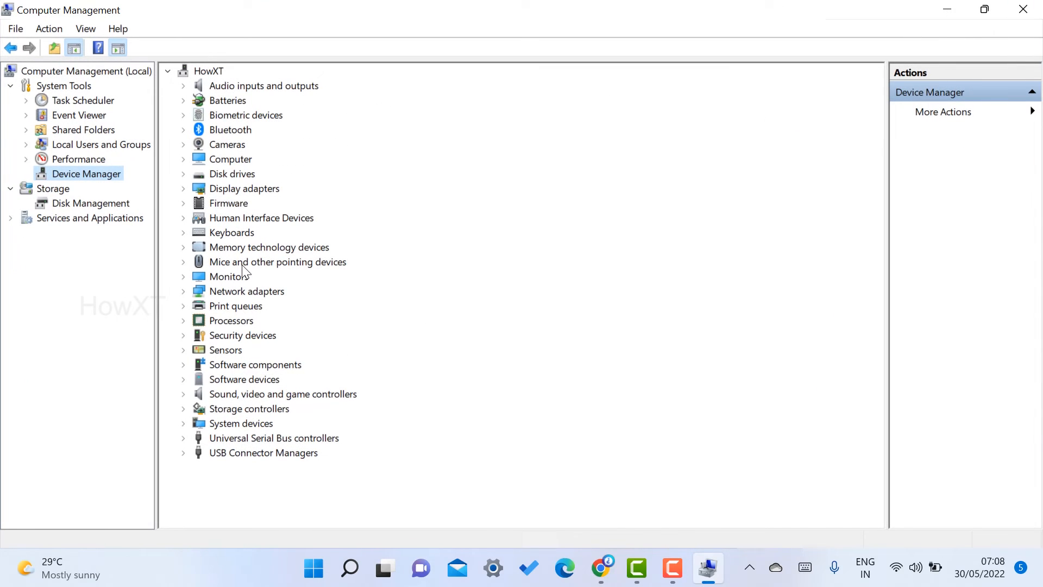
mouse_move(219, 405)
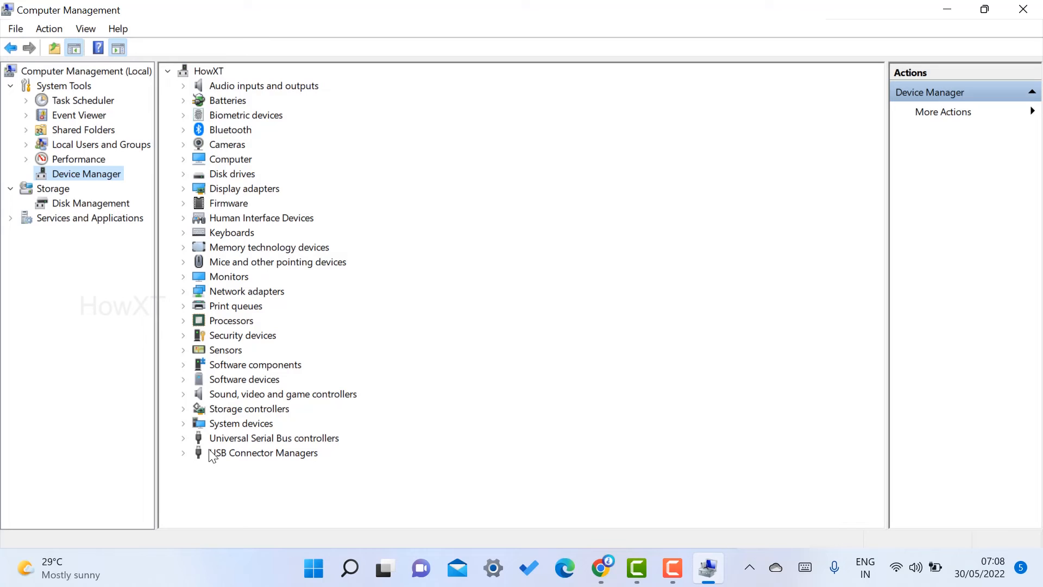
Expand Universal Serial Bus controllers and view the Intel host controller's actions.
left_click(183, 438)
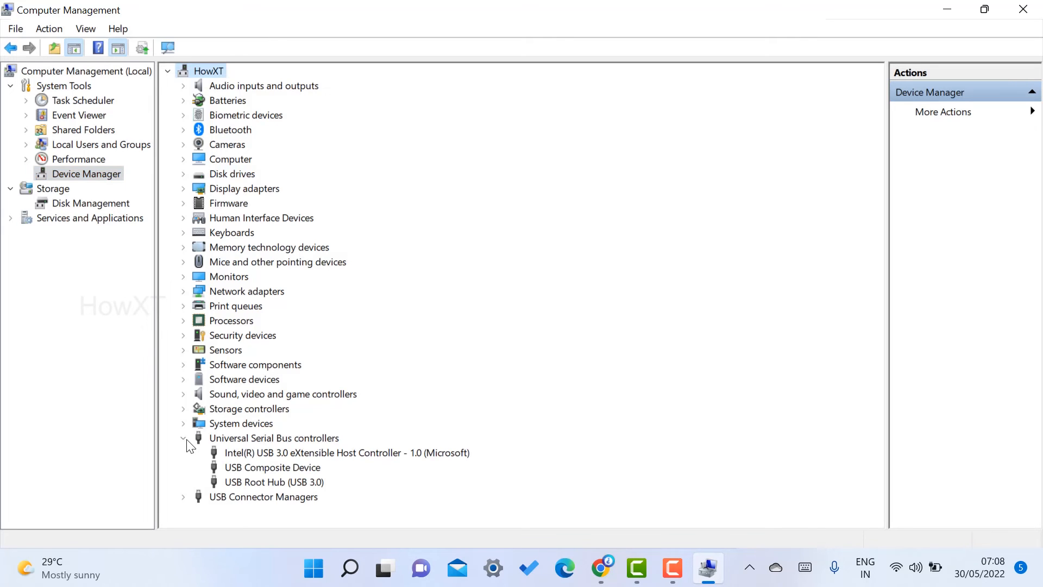
right_click(274, 437)
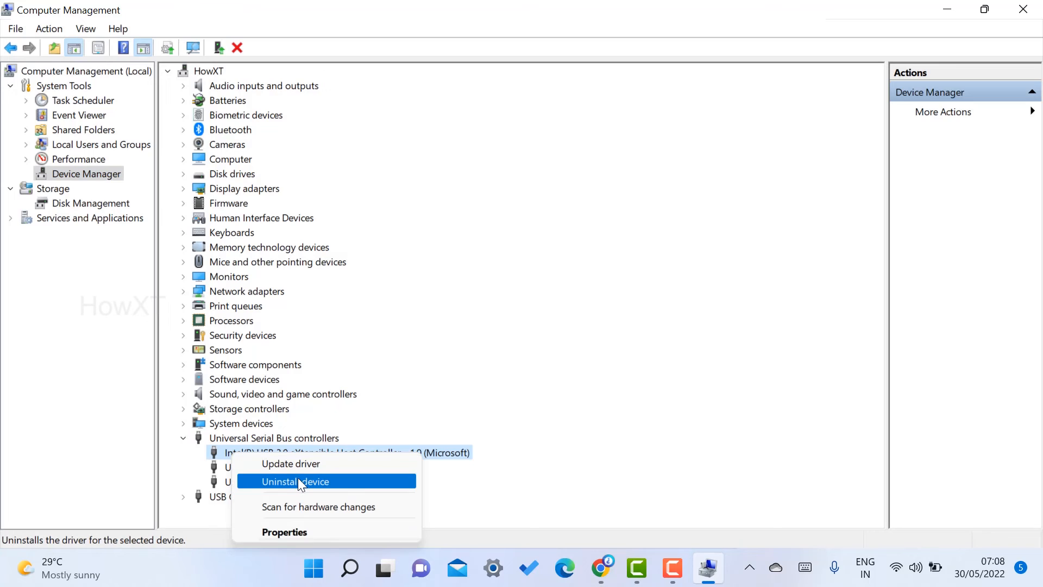
mouse_move(306, 487)
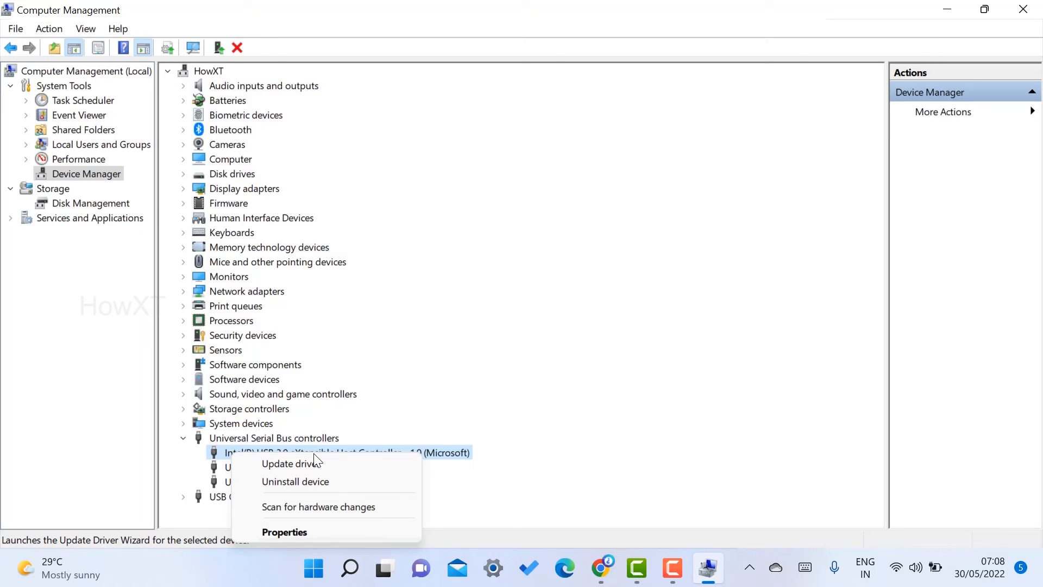
mouse_move(453, 376)
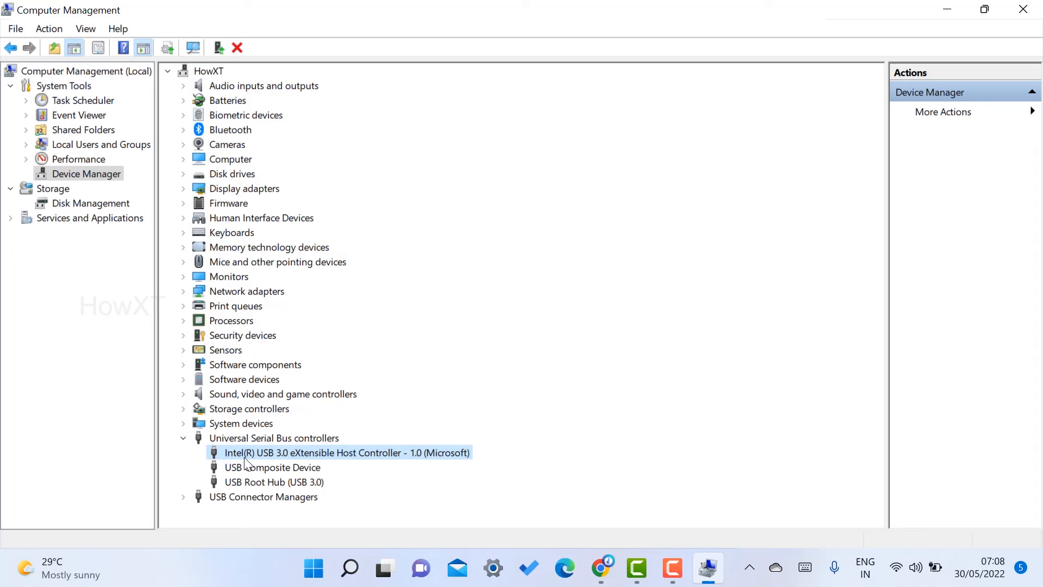
mouse_move(291, 450)
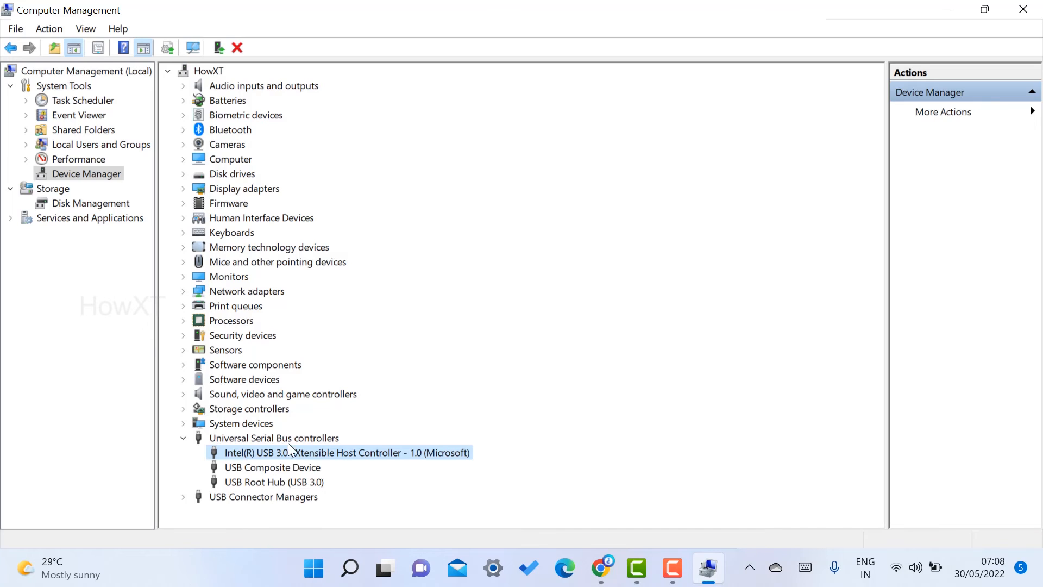
mouse_move(296, 472)
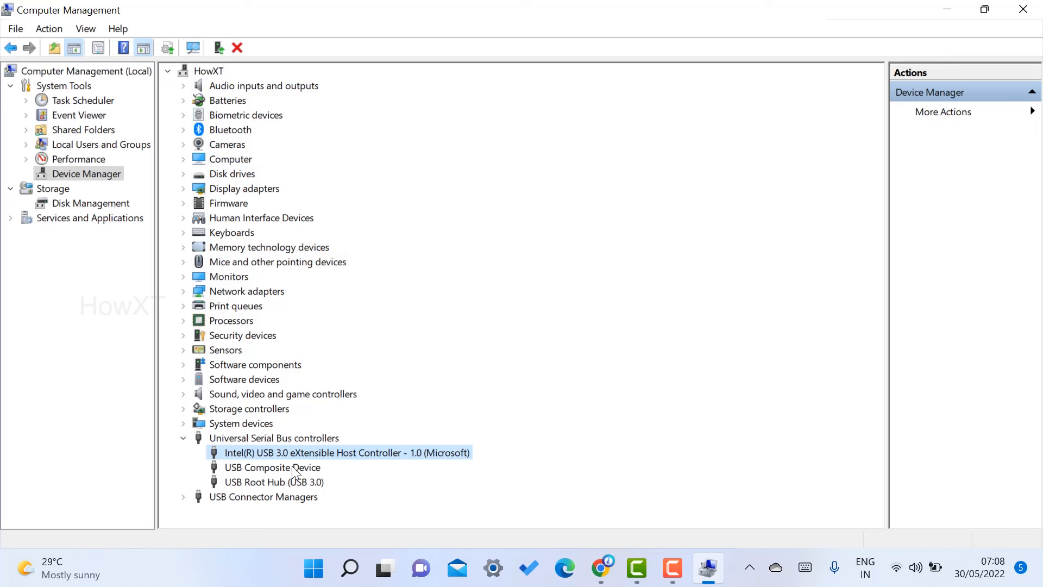
Disable the USB Composite Device and confirm the warning.
right_click(271, 467)
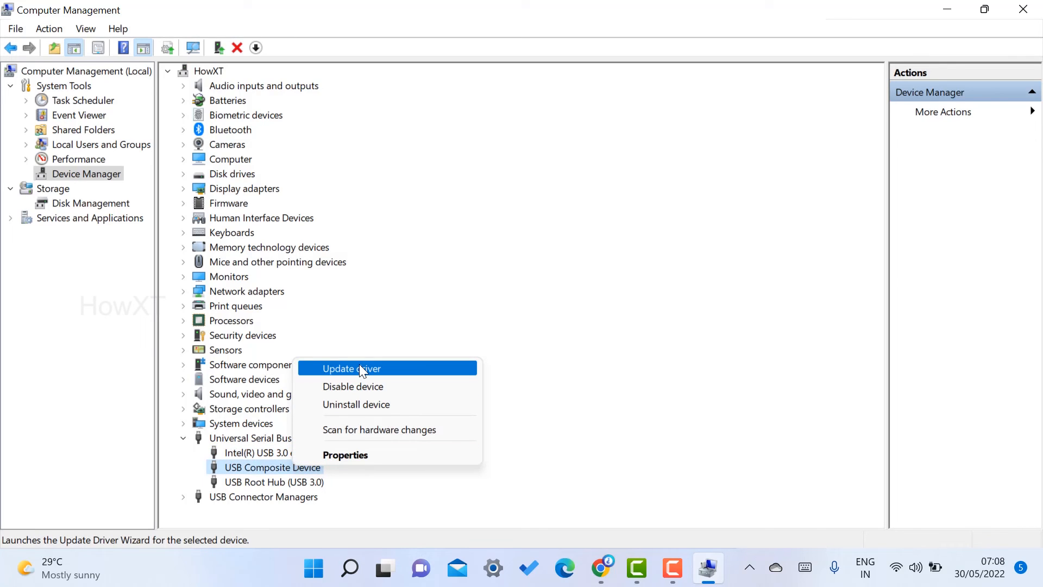
mouse_move(352, 387)
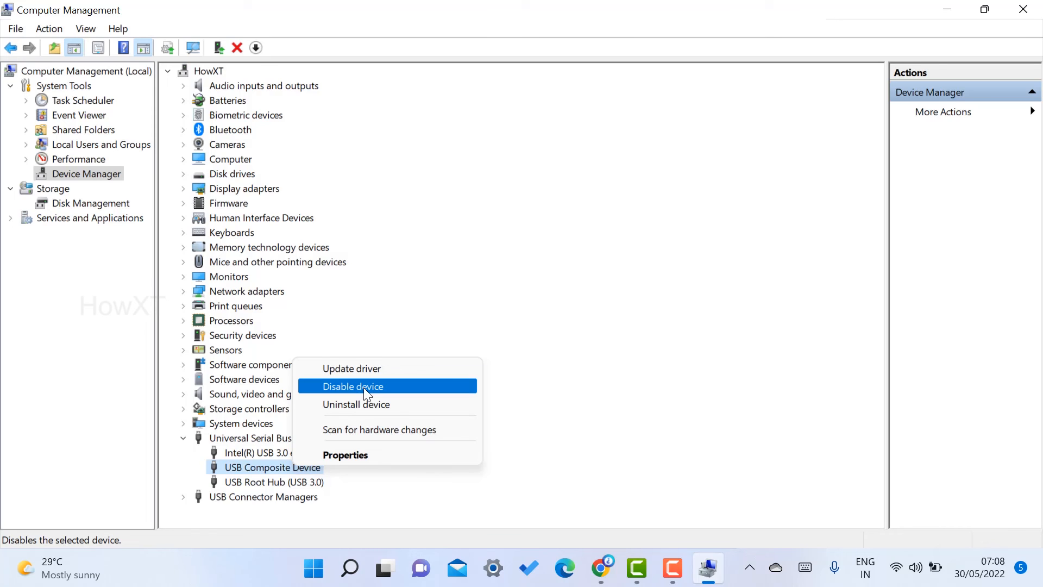
left_click(352, 386)
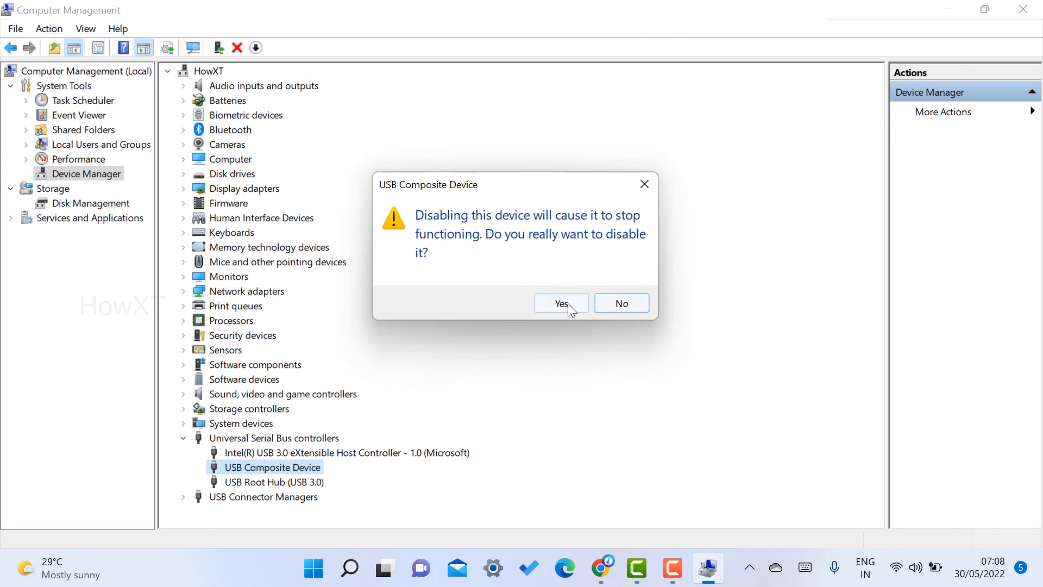
left_click(560, 303)
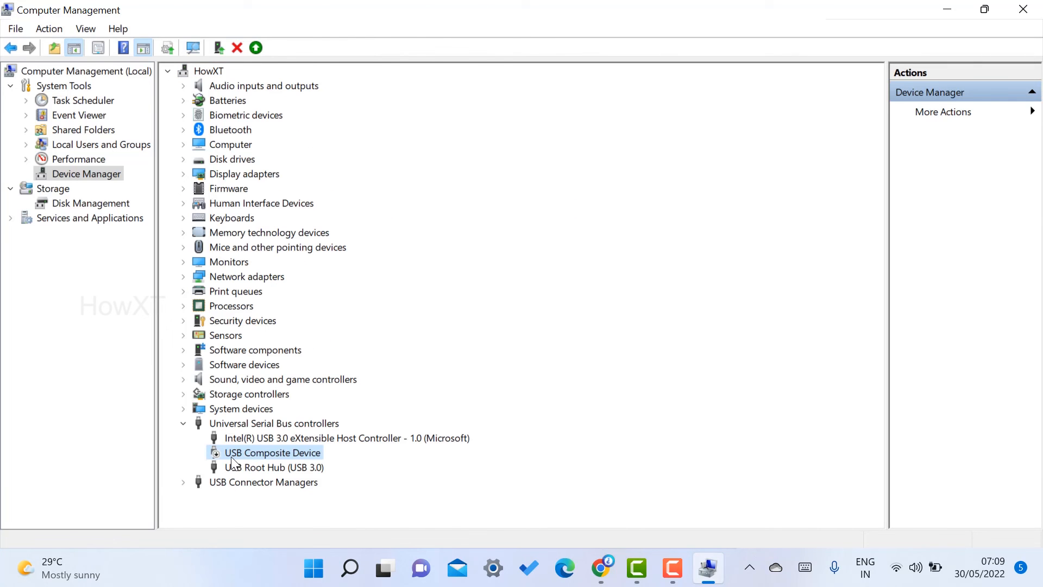
Re-enable the USB Composite Device and close Computer Management.
left_click(255, 47)
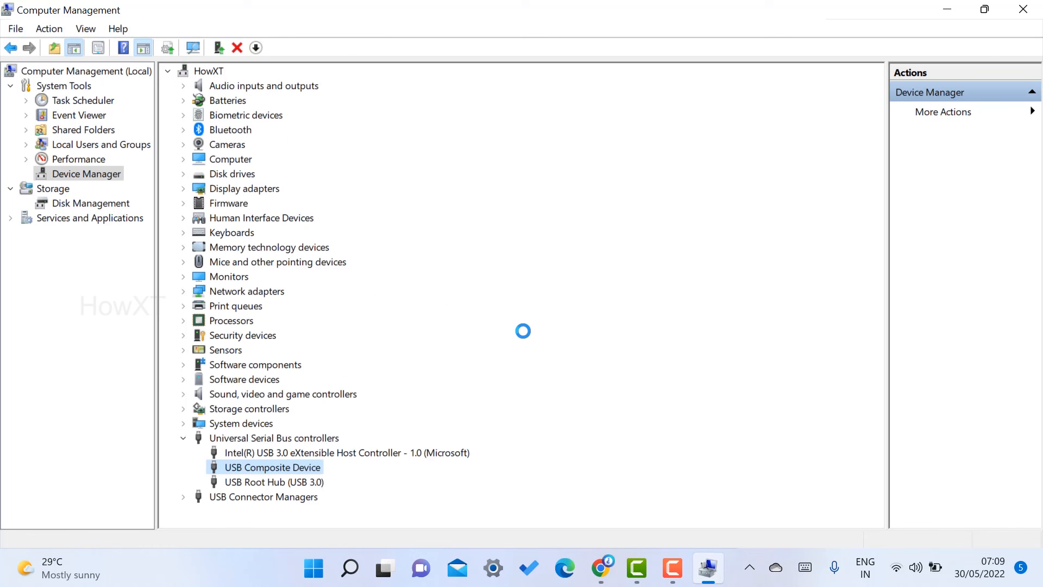
mouse_move(1022, 10)
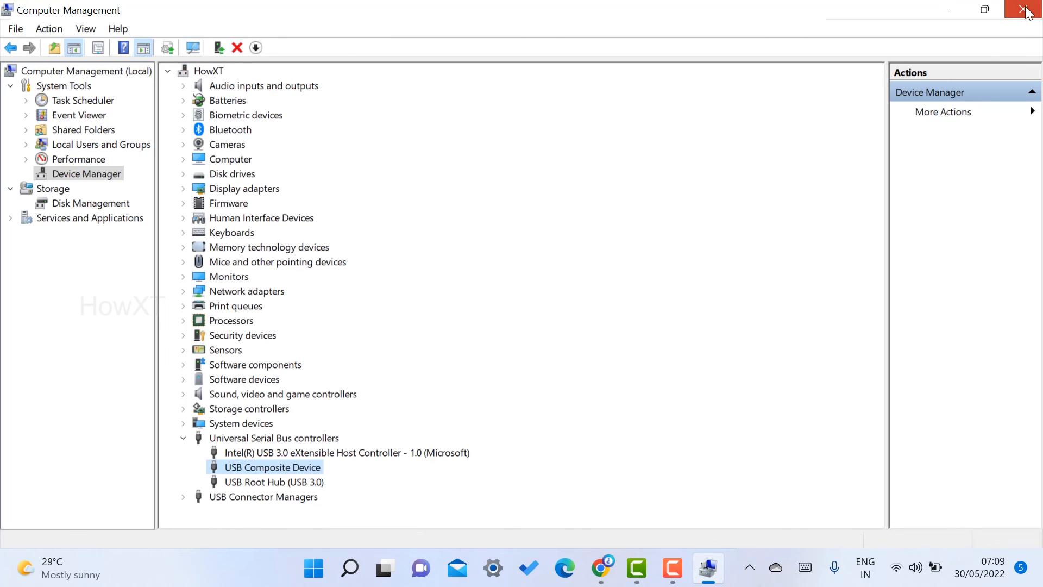
left_click(1027, 9)
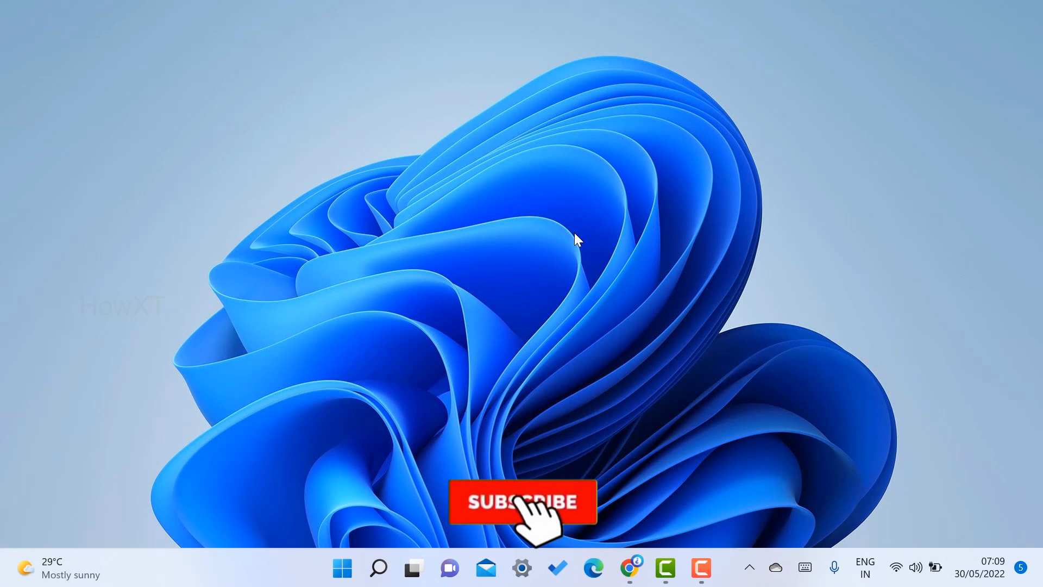